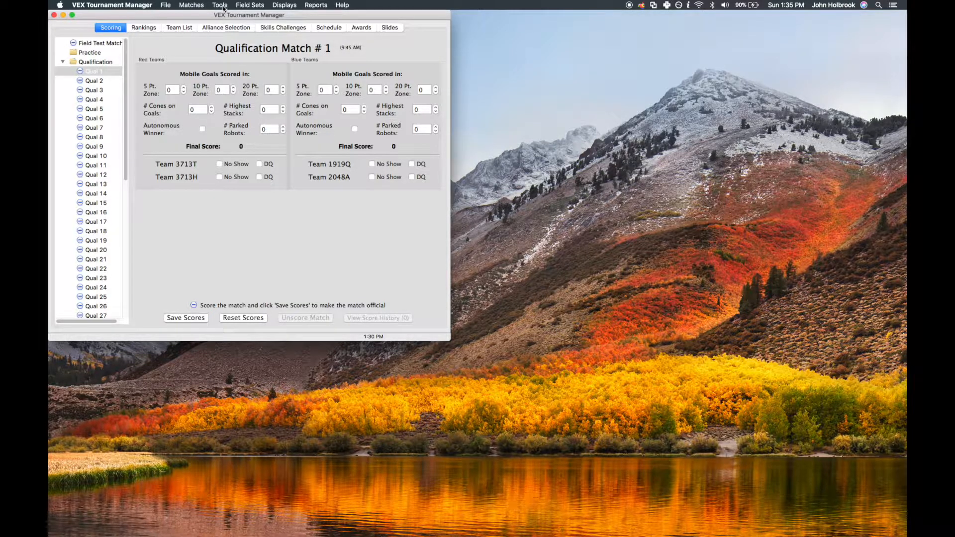
Check in team 954, Los Flux, from the Team Check-in window
{"action": "left_click", "coordinate": [220, 5]}
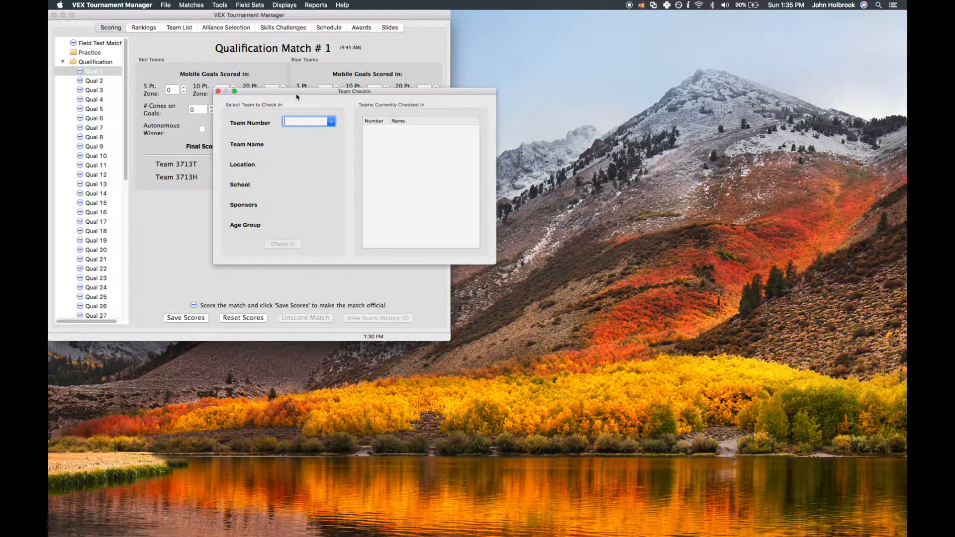
{"action": "left_click", "coordinate": [304, 122]}
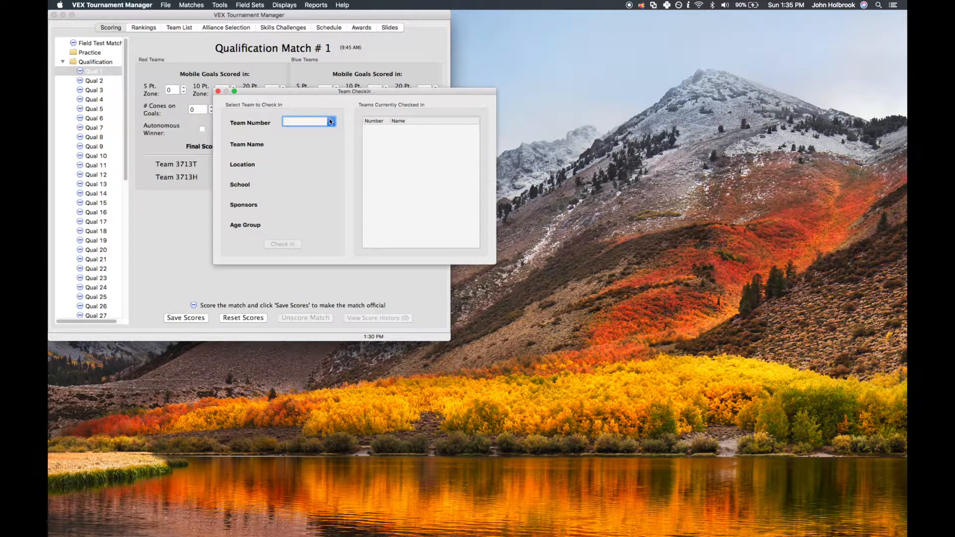
{"action": "left_click", "coordinate": [330, 122]}
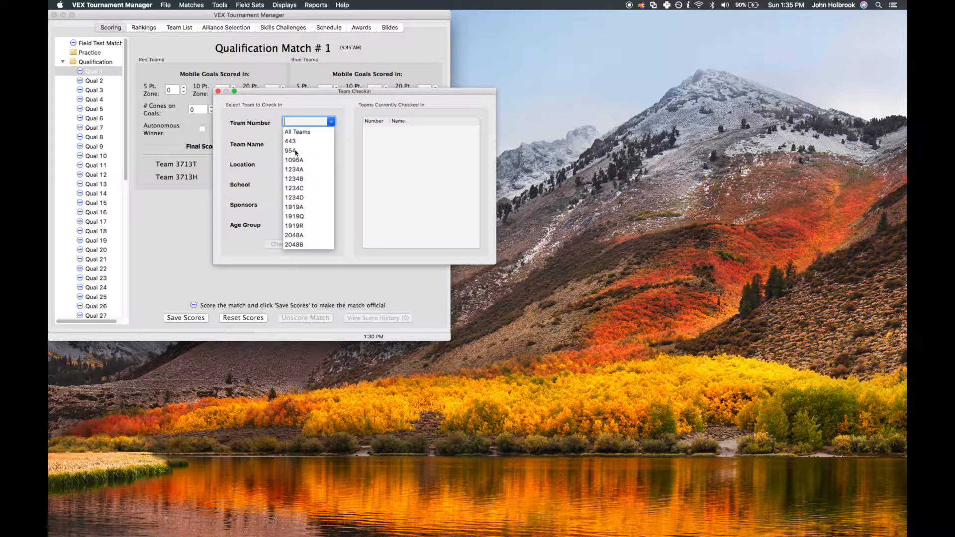
{"action": "left_click", "coordinate": [290, 150]}
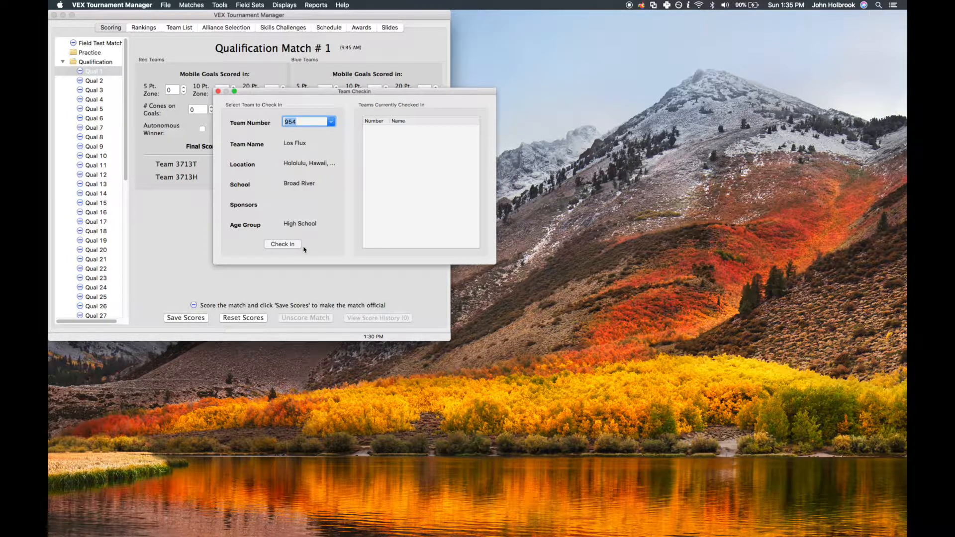
{"action": "left_click", "coordinate": [282, 244]}
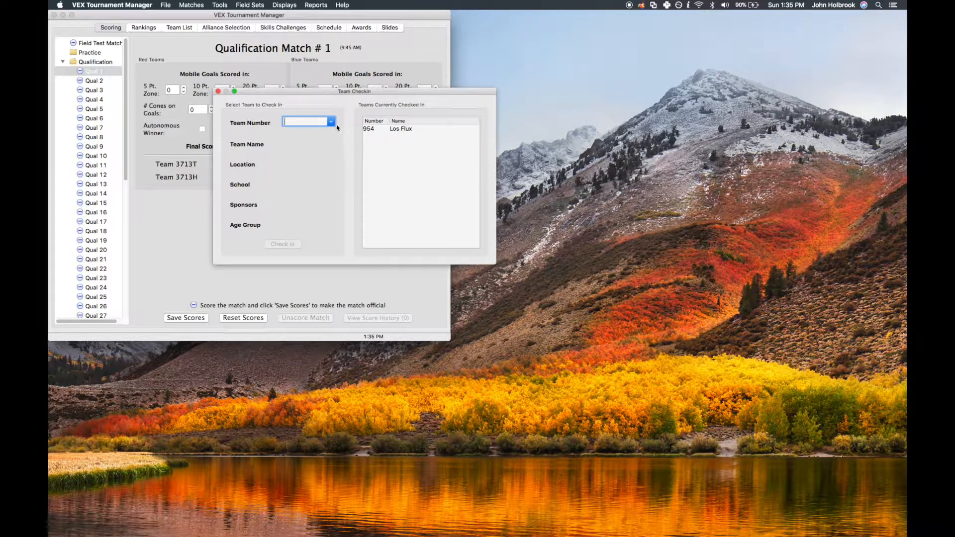
Check in every remaining team with the All Teams option, then close the check-in window
{"action": "left_click", "coordinate": [308, 122]}
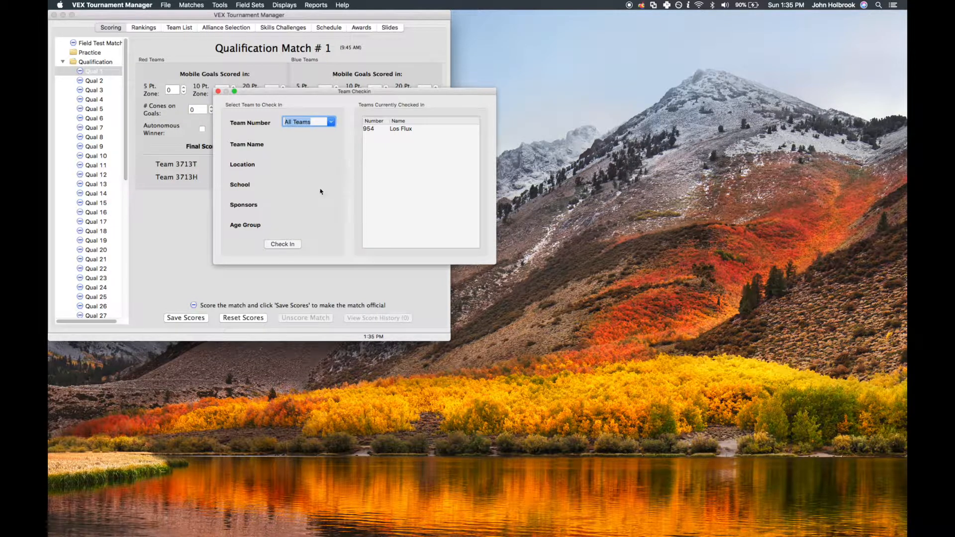
{"action": "mouse_move", "coordinate": [286, 238]}
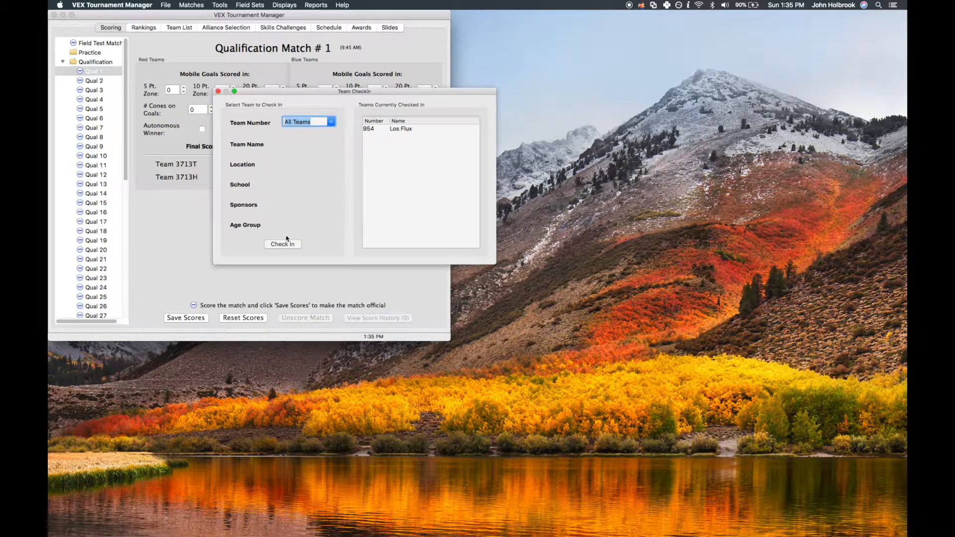
{"action": "mouse_move", "coordinate": [323, 250]}
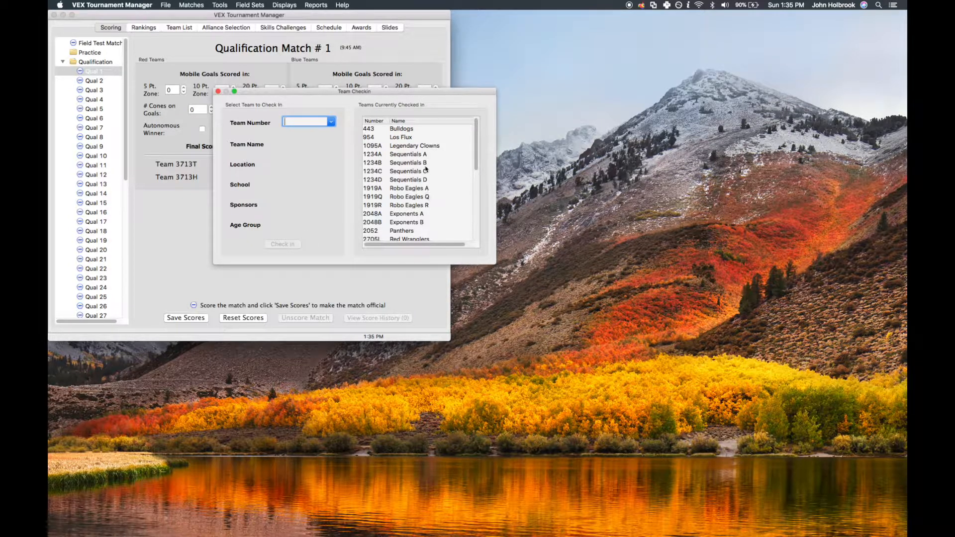
{"action": "scroll", "scroll_direction": "down", "scroll_amount": 3}
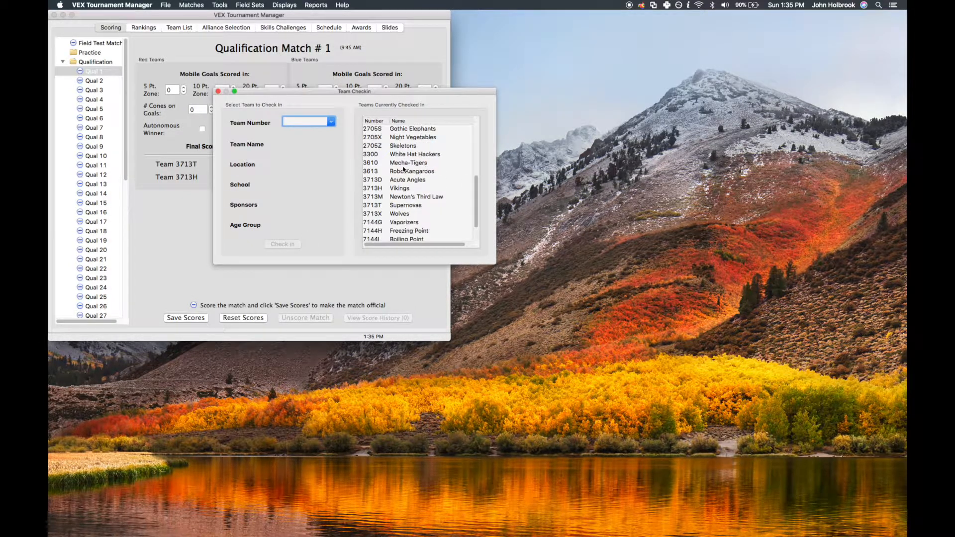
{"action": "left_click", "coordinate": [218, 92]}
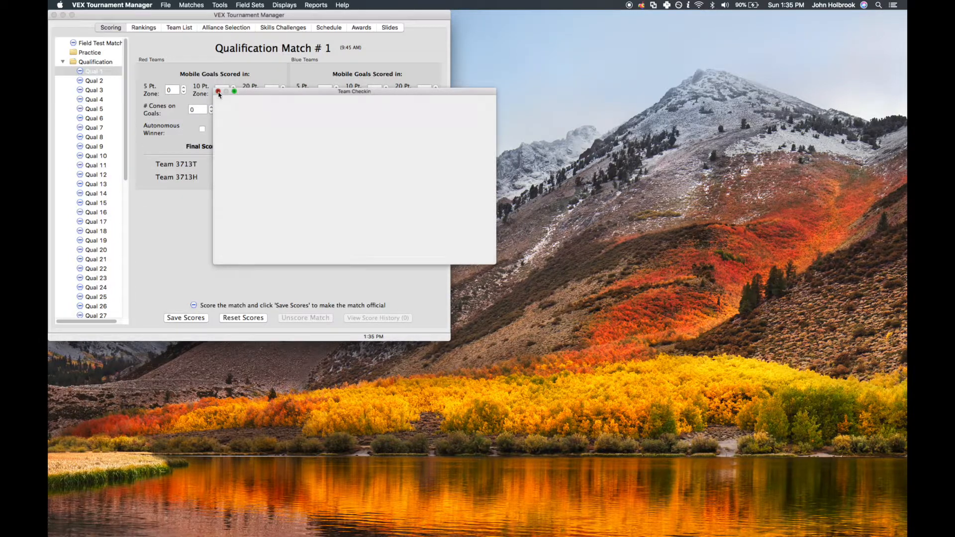
On the Team List, set 1919Q, Robo Eagles Q, to not checked in
{"action": "left_click", "coordinate": [218, 92]}
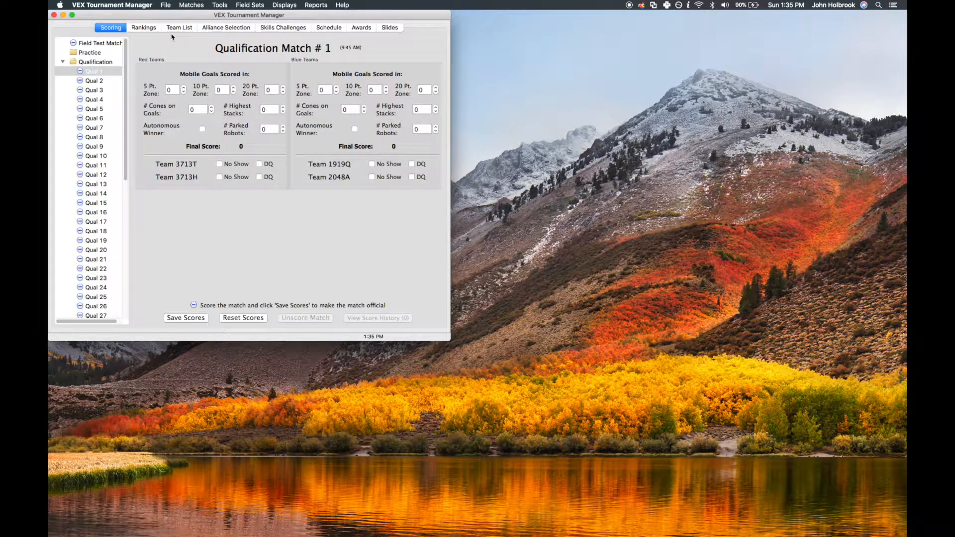
{"action": "left_click", "coordinate": [179, 28]}
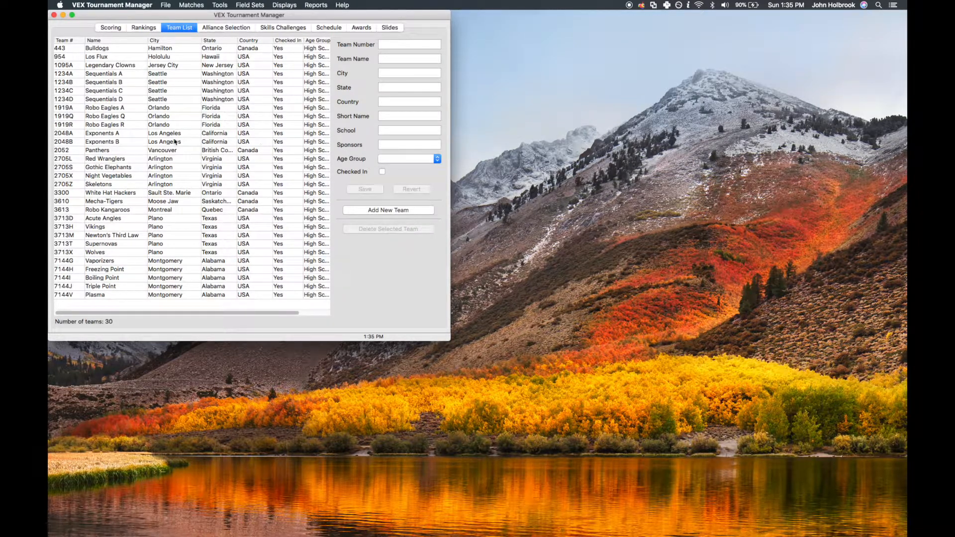
{"action": "mouse_move", "coordinate": [255, 126]}
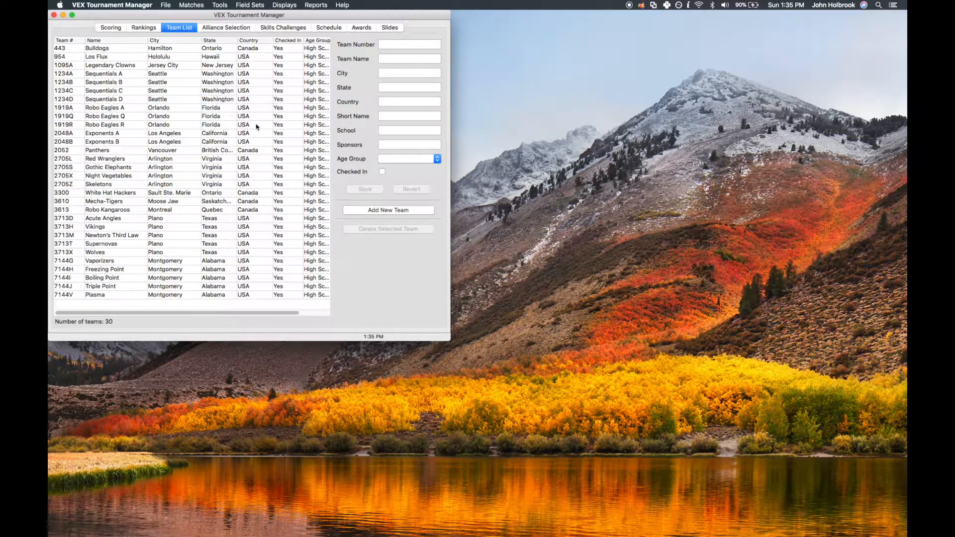
{"action": "left_click", "coordinate": [103, 117]}
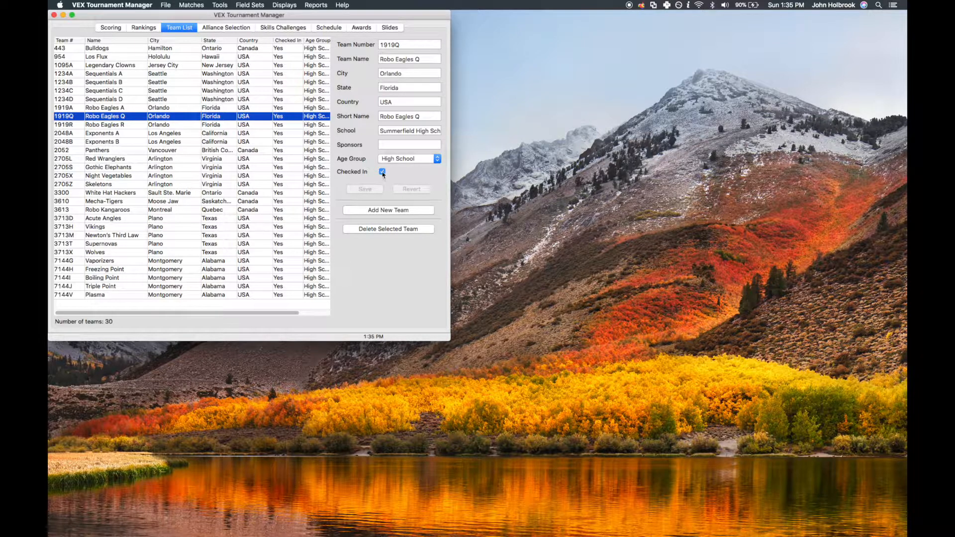
{"action": "left_click", "coordinate": [382, 171]}
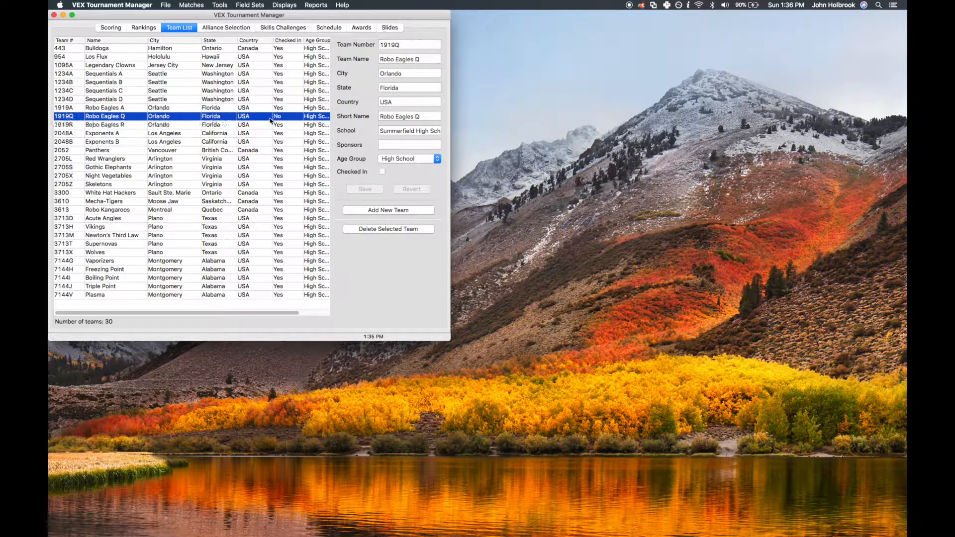
{"action": "left_click", "coordinate": [382, 172]}
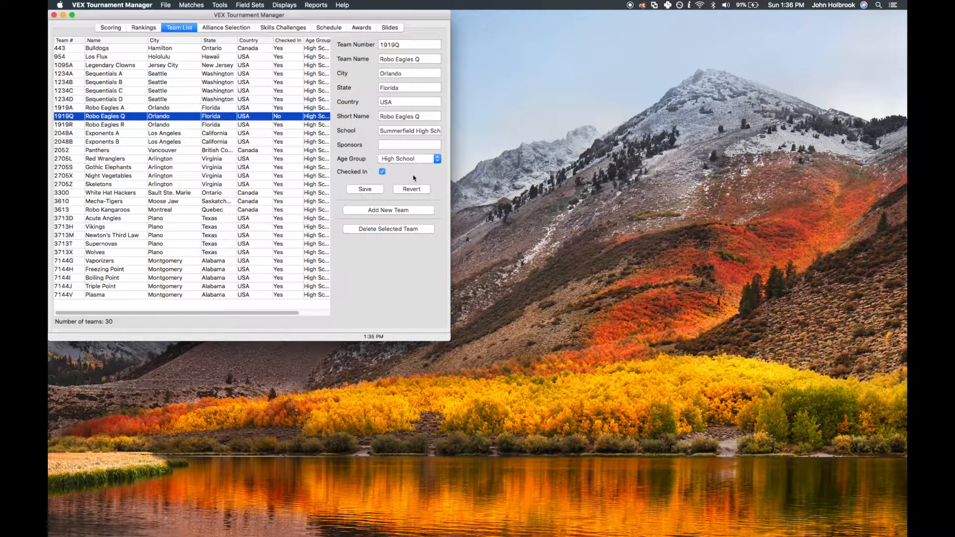
{"action": "mouse_move", "coordinate": [397, 185]}
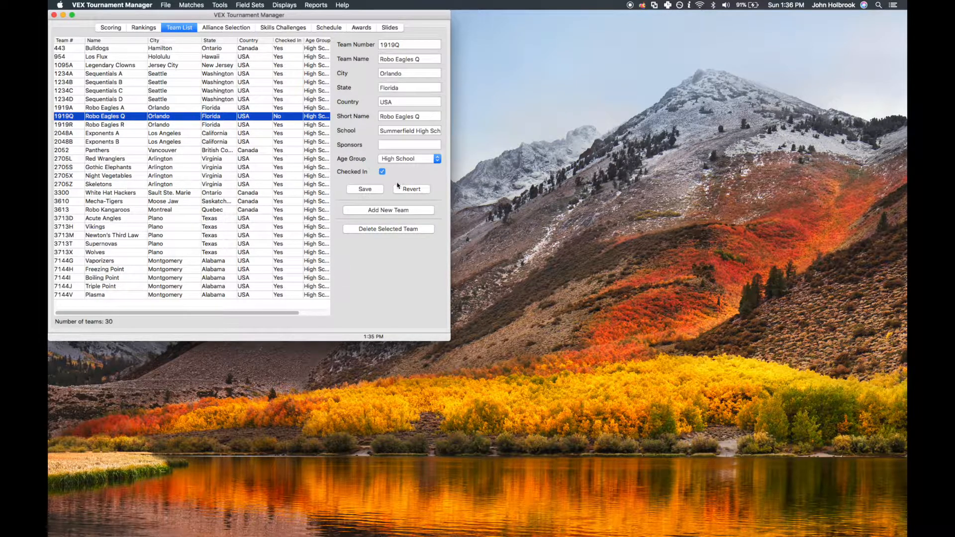
{"action": "left_click", "coordinate": [382, 171]}
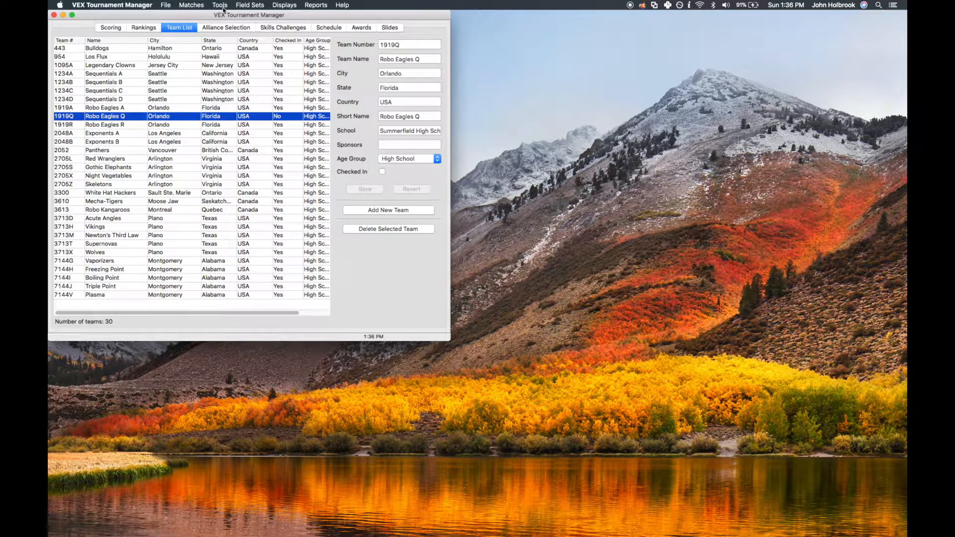
Save a Passed inspection for 1234B, Sequentials B, and close the Inspection window
{"action": "left_click", "coordinate": [219, 5]}
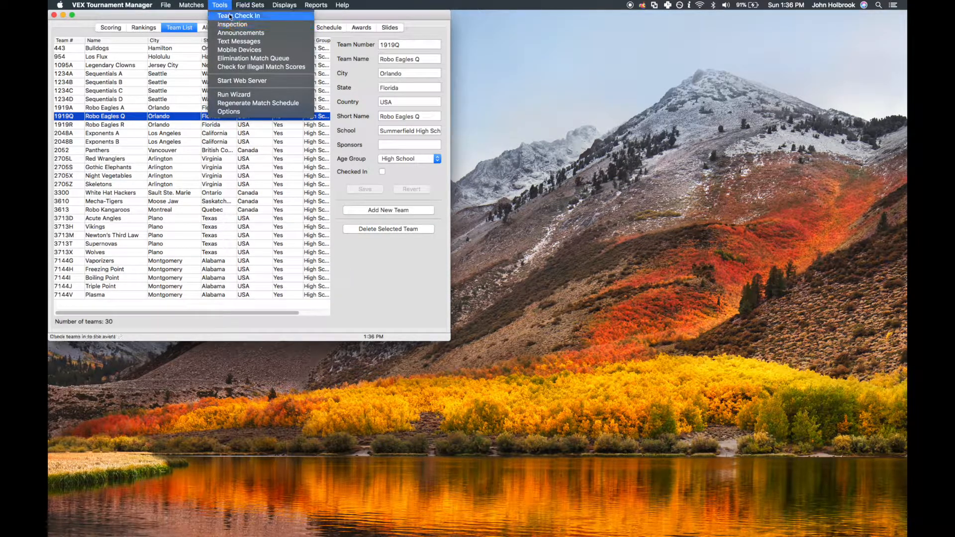
{"action": "left_click", "coordinate": [238, 15]}
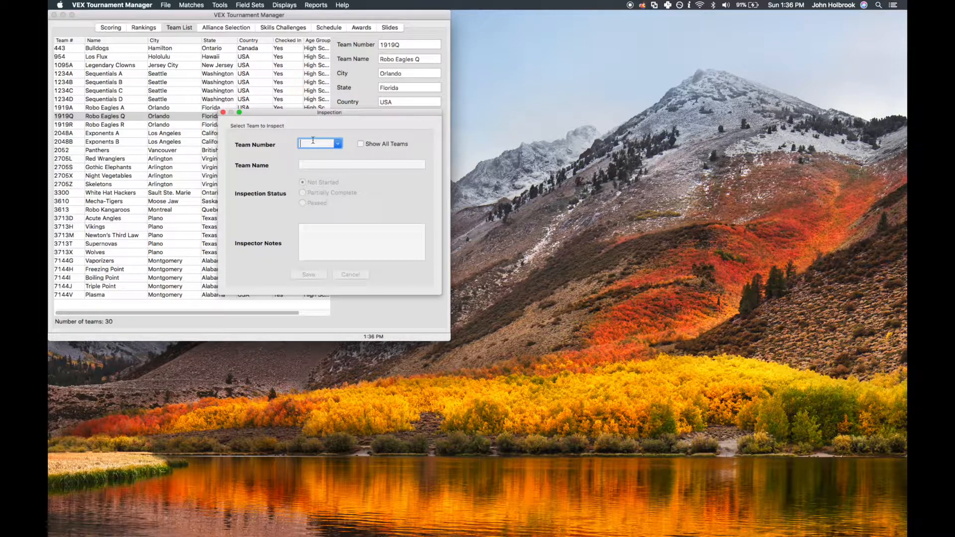
{"action": "left_click", "coordinate": [337, 143]}
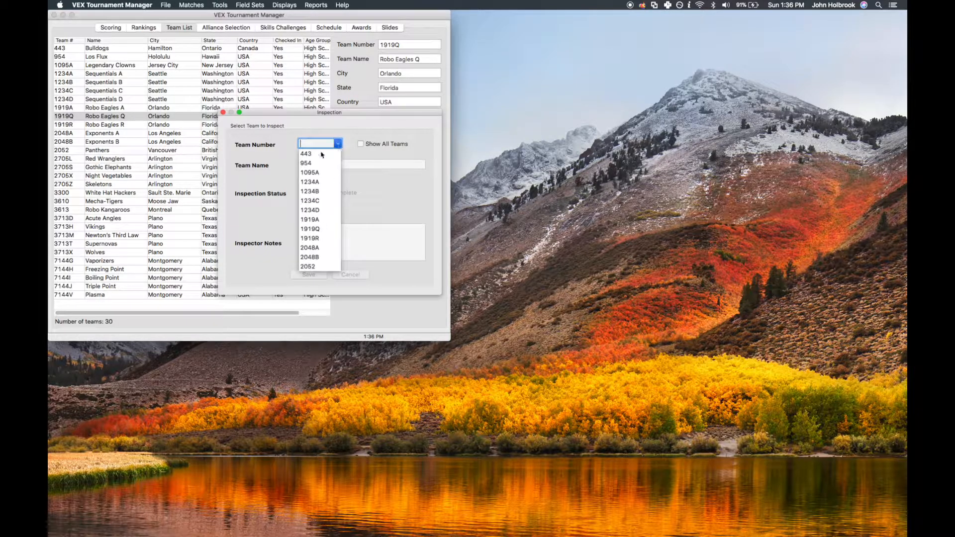
{"action": "left_click", "coordinate": [310, 191]}
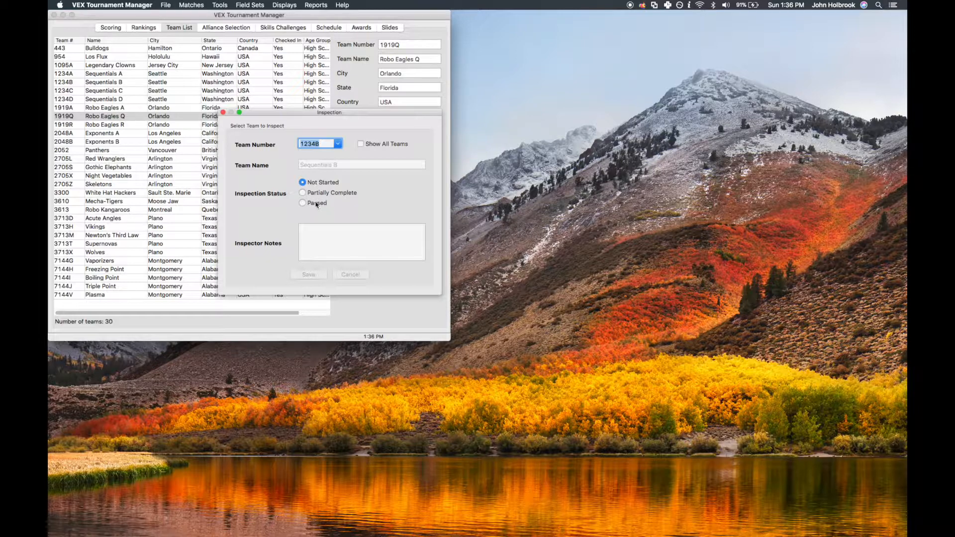
{"action": "left_click", "coordinate": [302, 203]}
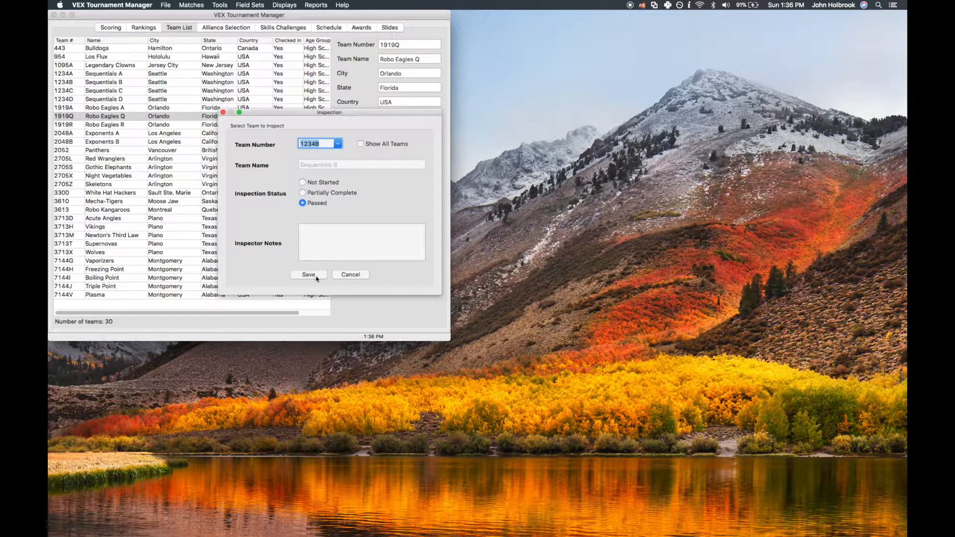
{"action": "left_click", "coordinate": [309, 274]}
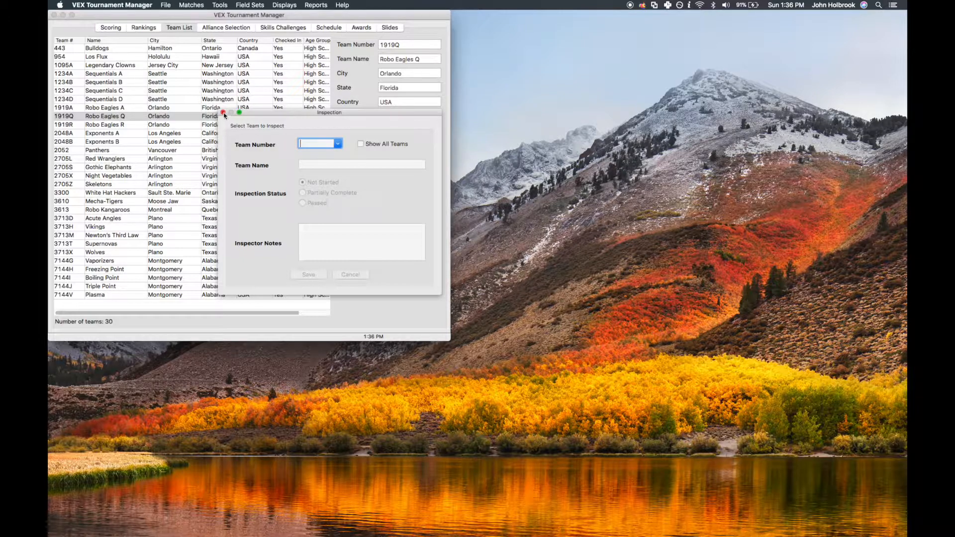
{"action": "left_click", "coordinate": [350, 274]}
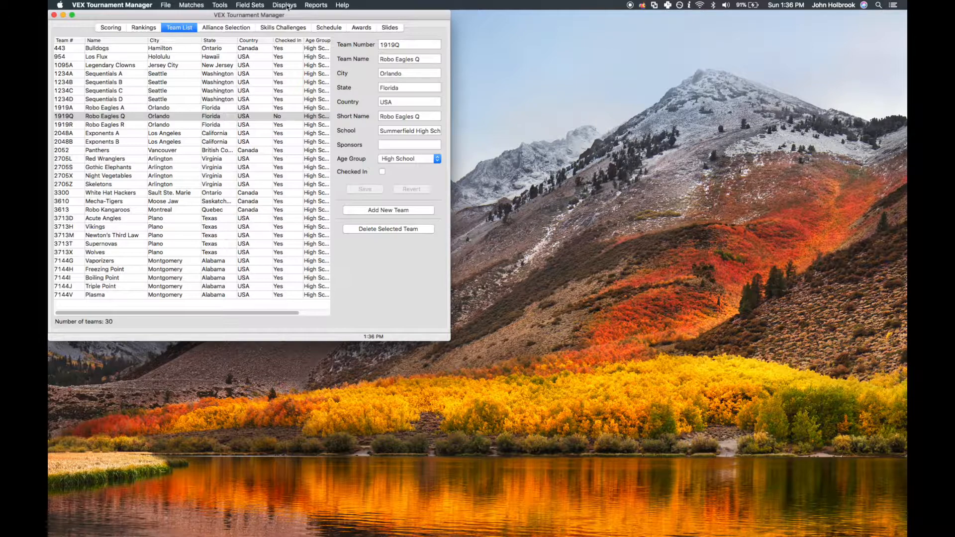
Launch a full Audience Display on the Main Field Set and show its match controls
{"action": "left_click", "coordinate": [285, 5]}
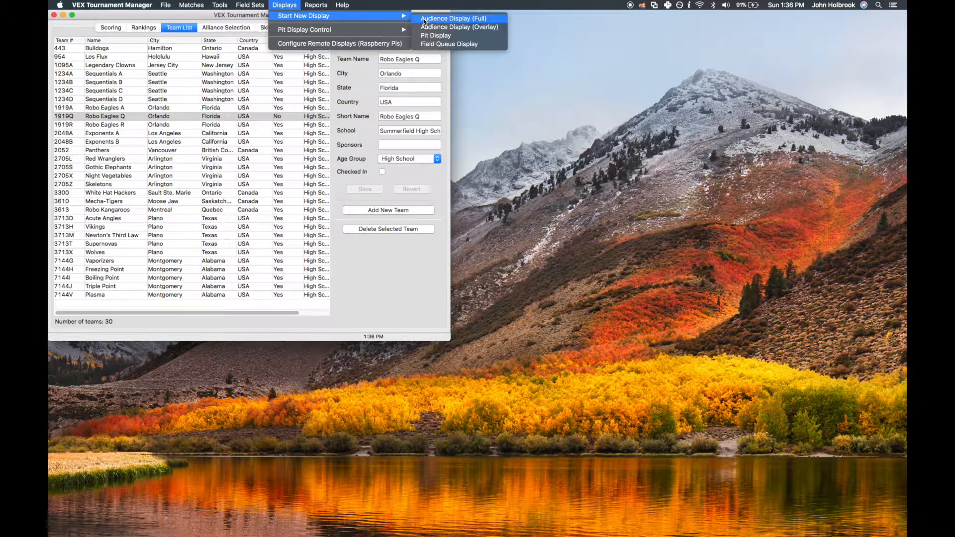
{"action": "left_click", "coordinate": [453, 18]}
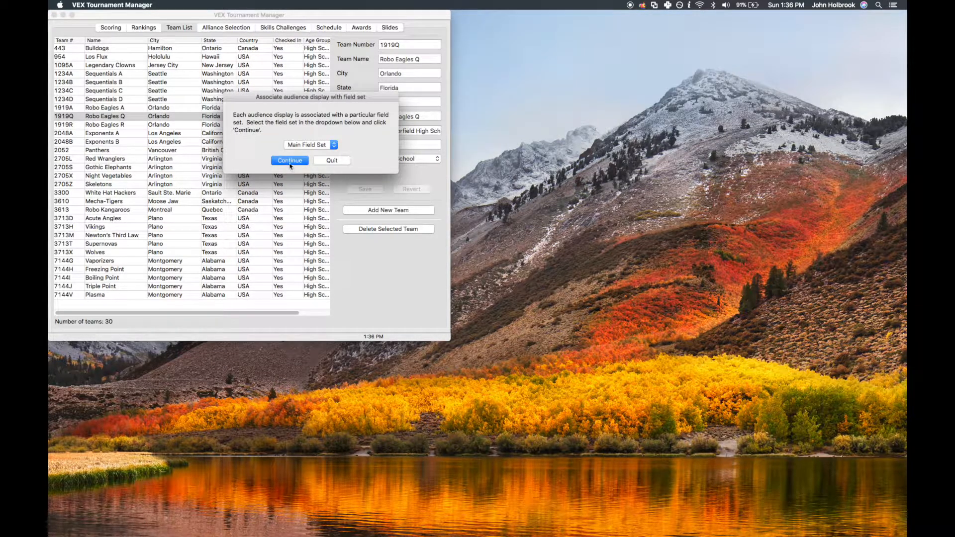
{"action": "left_click", "coordinate": [289, 160]}
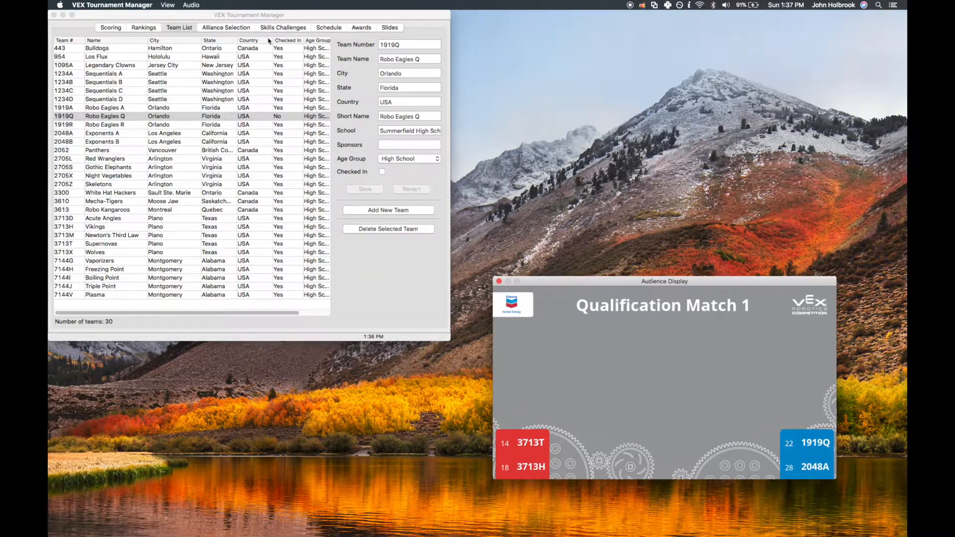
{"action": "left_click", "coordinate": [284, 5]}
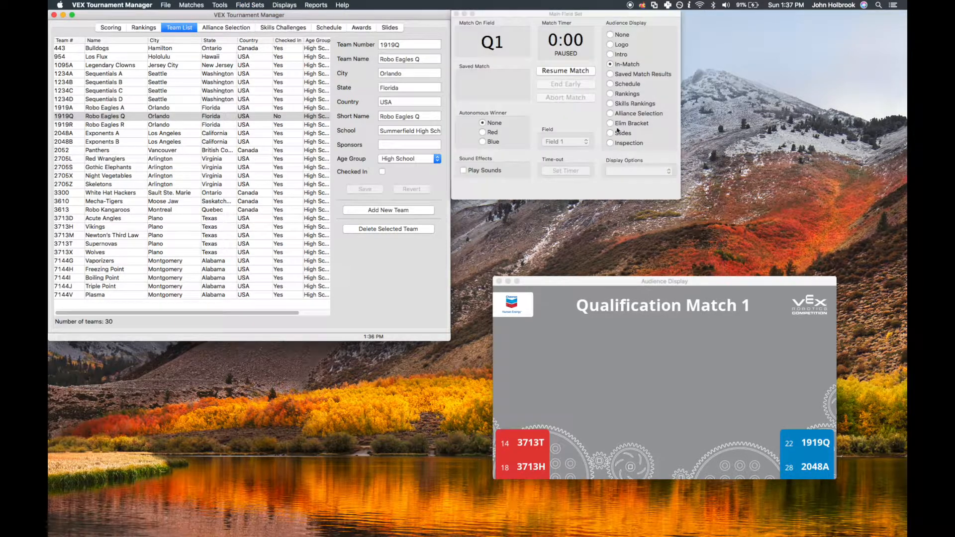
Drag the inspection audience display up next to the Team List
{"action": "left_click", "coordinate": [609, 143]}
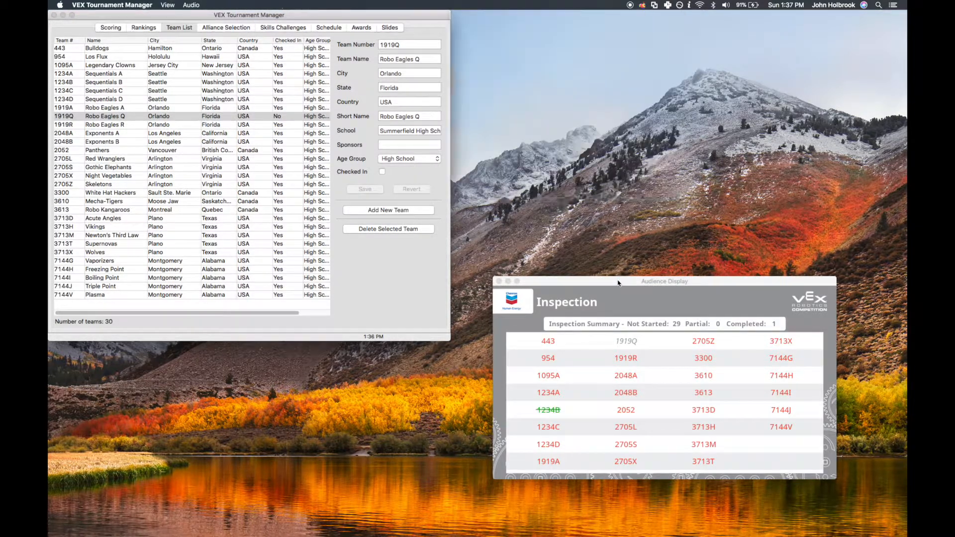
{"action": "left_click_drag", "start_coordinate": [664, 281], "coordinate": [632, 102]}
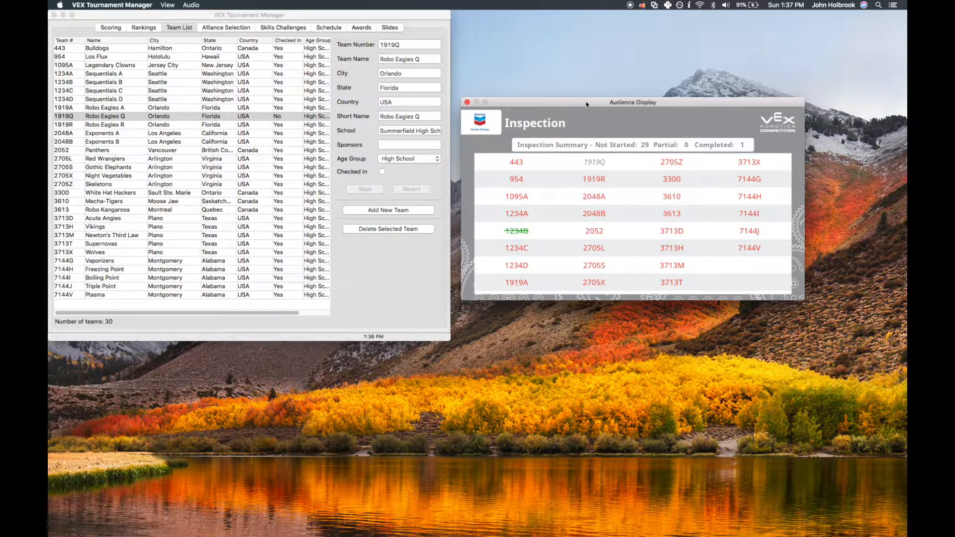
{"action": "mouse_move", "coordinate": [632, 188]}
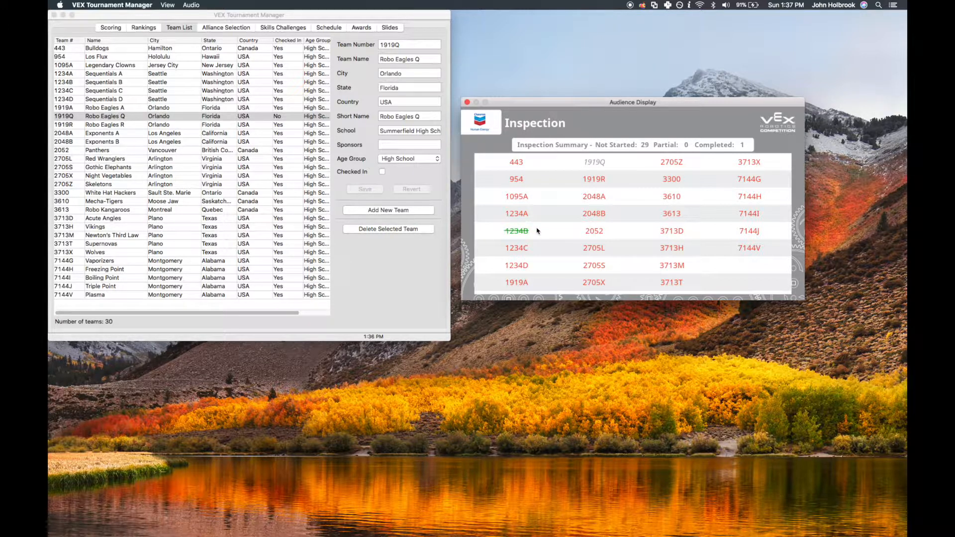
{"action": "mouse_move", "coordinate": [444, 266]}
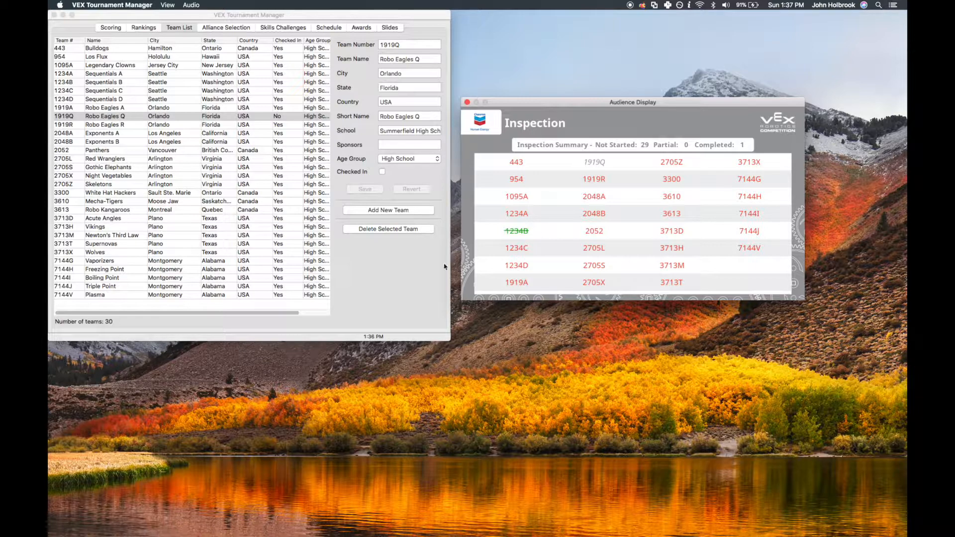
In the Inspection window, choose team 2048A and record it as Partially Complete
{"action": "left_click", "coordinate": [250, 5]}
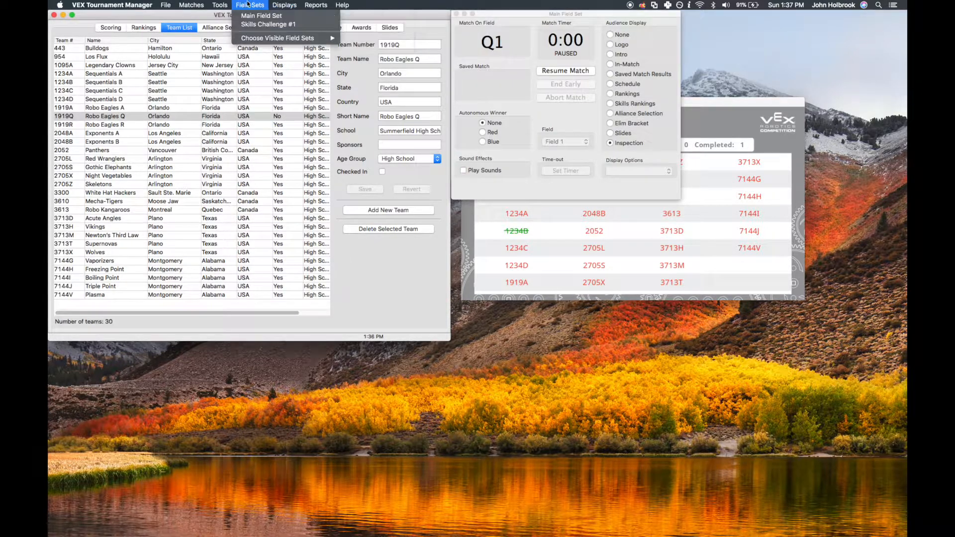
{"action": "left_click", "coordinate": [219, 5]}
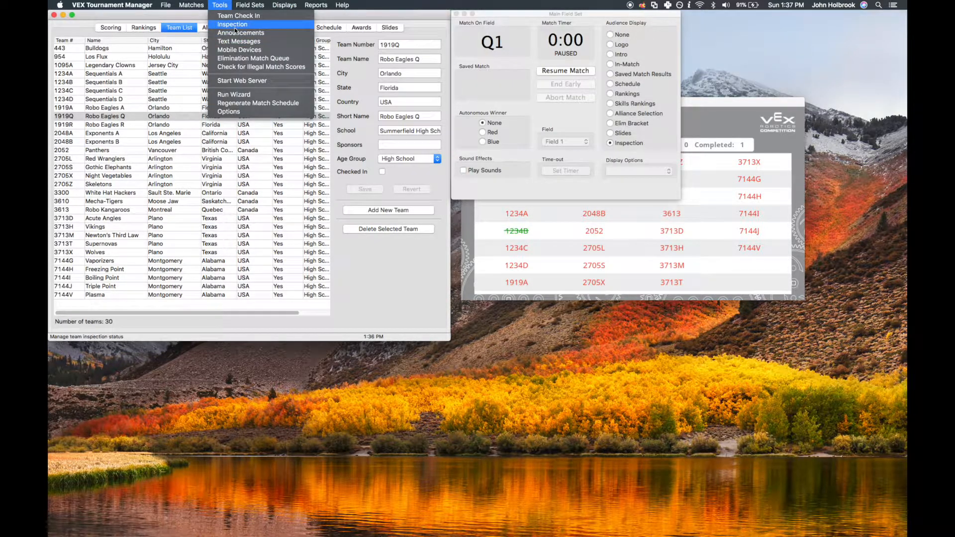
{"action": "left_click", "coordinate": [232, 24]}
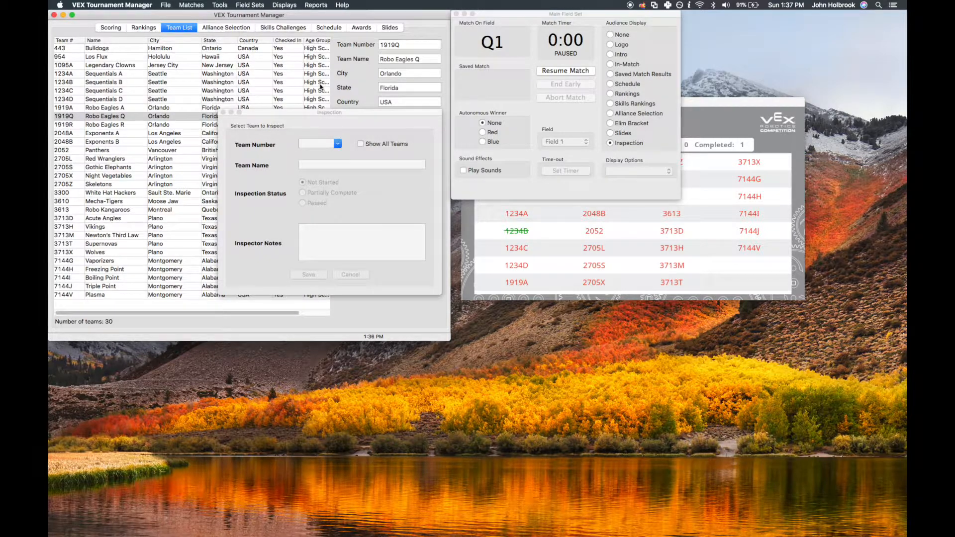
{"action": "left_click", "coordinate": [320, 143]}
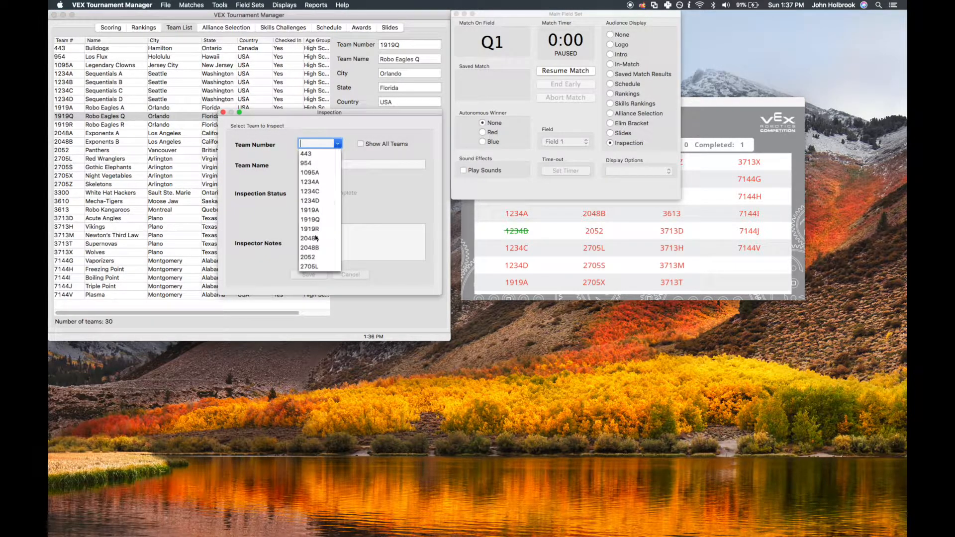
{"action": "left_click", "coordinate": [309, 237]}
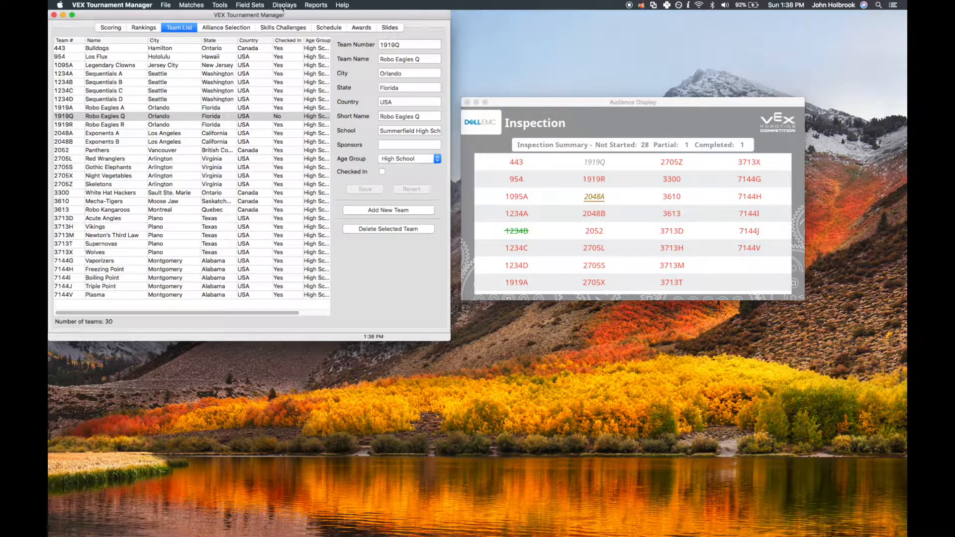
Start Regenerate Match Schedule and choose to exclude the 1 team not checked in
{"action": "left_click", "coordinate": [219, 5]}
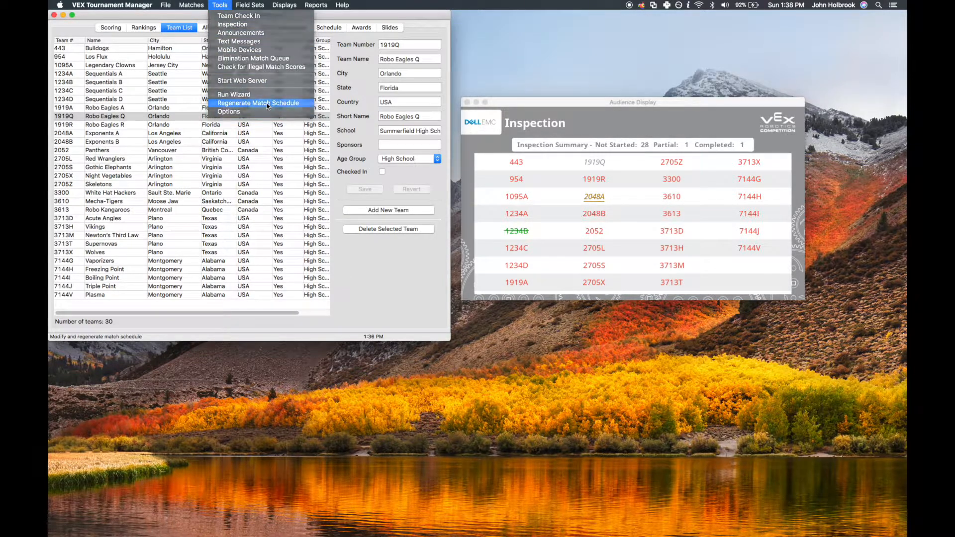
{"action": "left_click", "coordinate": [260, 103]}
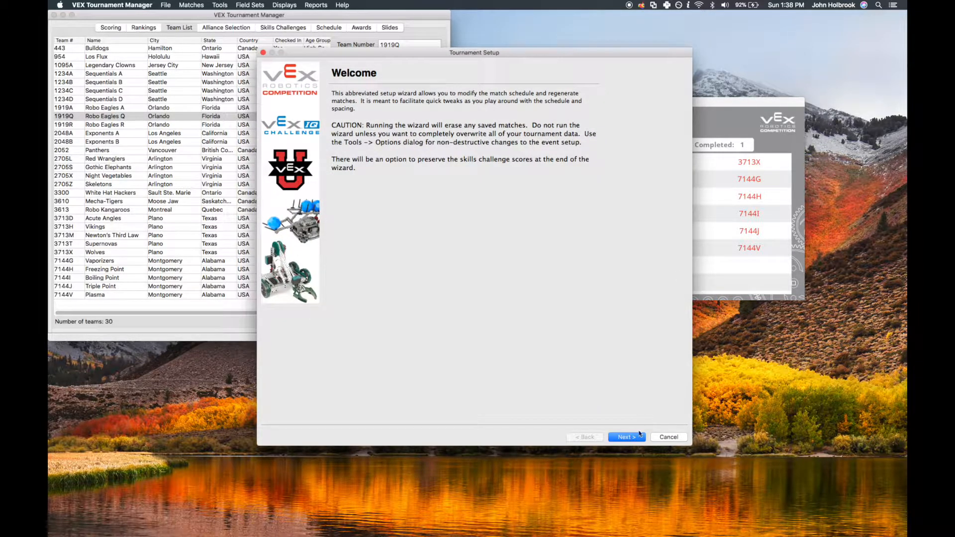
{"action": "left_click", "coordinate": [626, 437]}
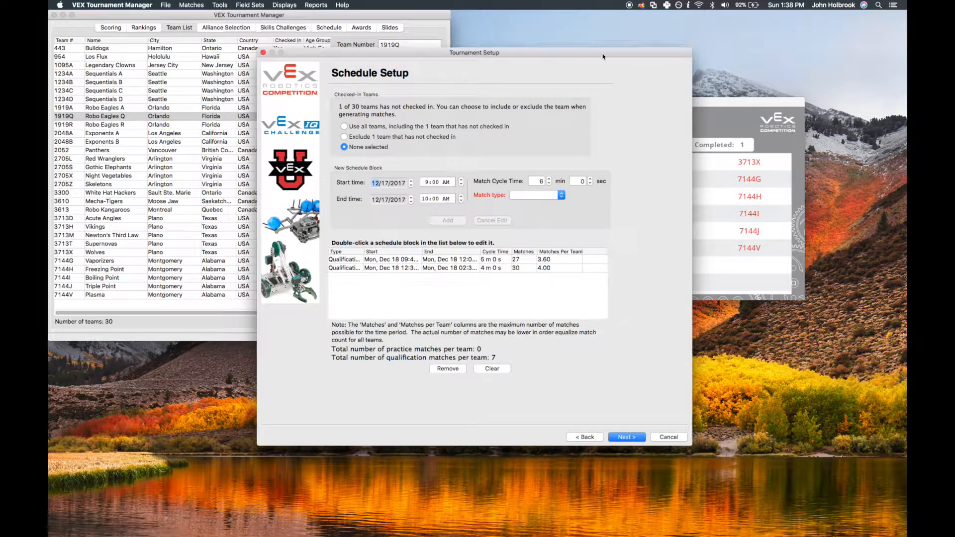
{"action": "mouse_move", "coordinate": [631, 244]}
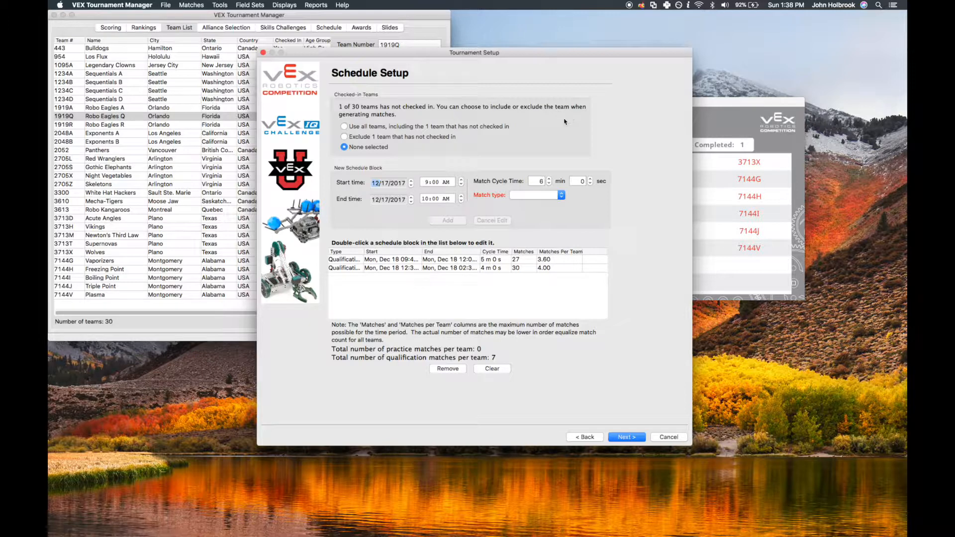
{"action": "mouse_move", "coordinate": [323, 145]}
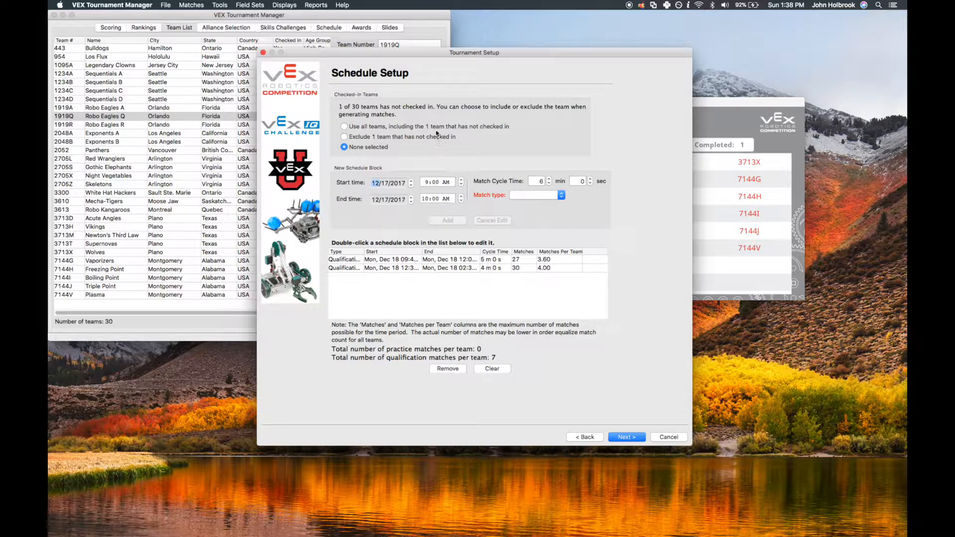
{"action": "mouse_move", "coordinate": [428, 130]}
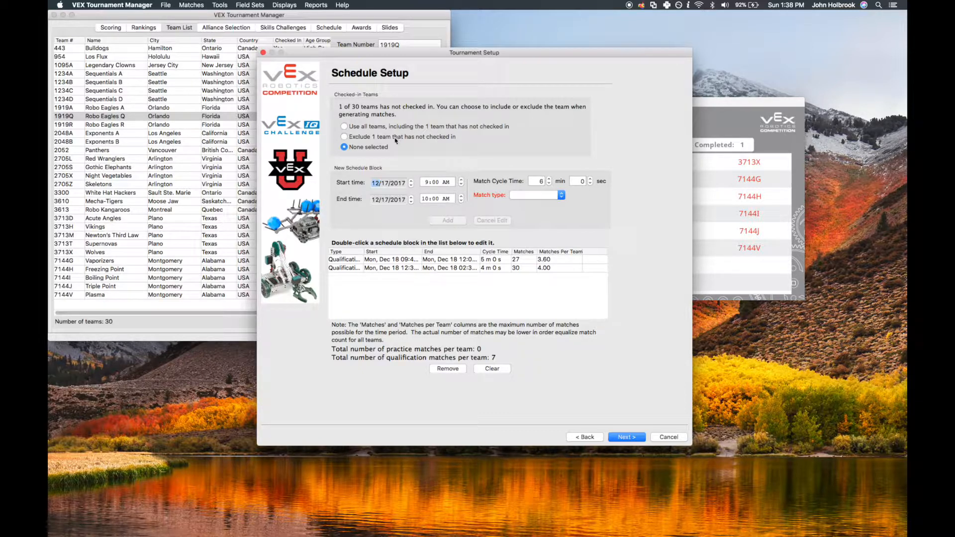
{"action": "left_click", "coordinate": [344, 136]}
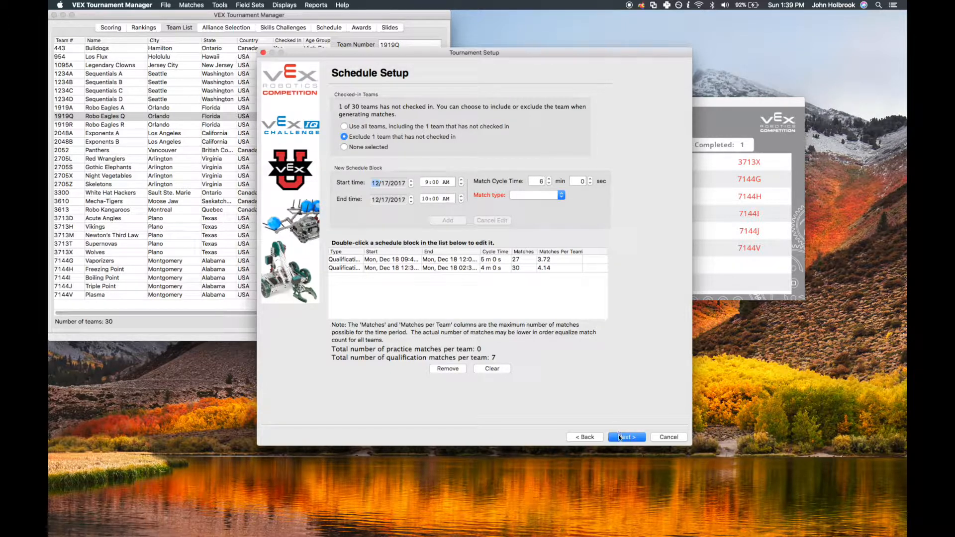
Generate the qualification matches and finish the regeneration wizard
{"action": "left_click", "coordinate": [626, 437]}
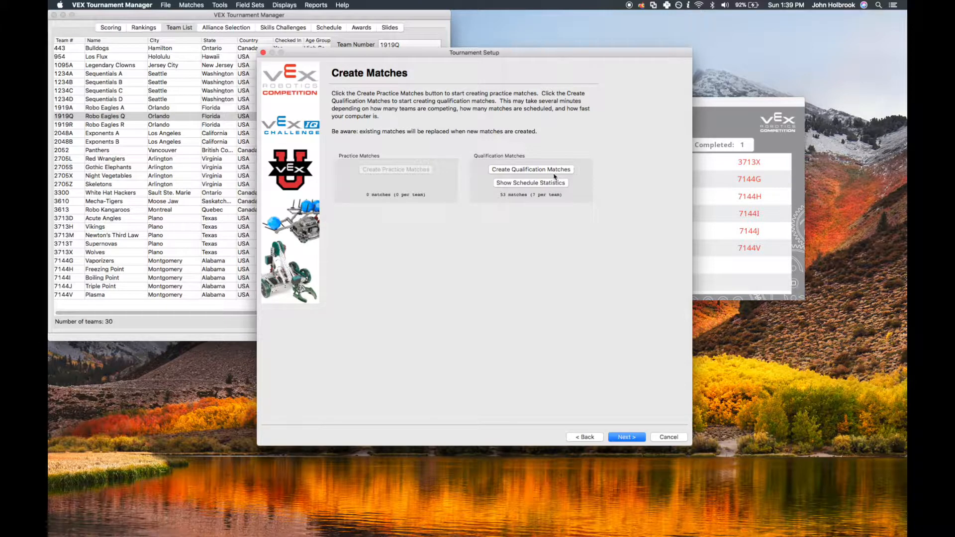
{"action": "left_click", "coordinate": [529, 169]}
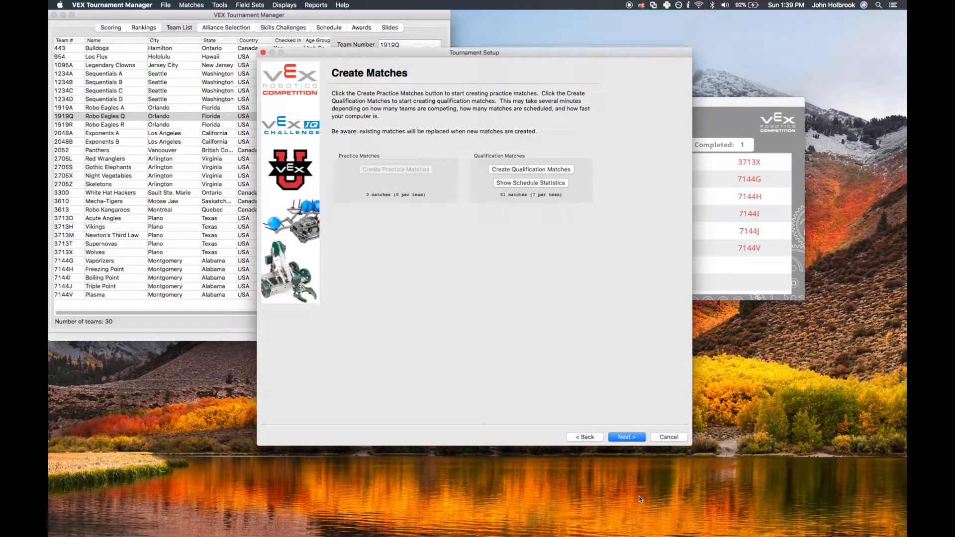
{"action": "left_click", "coordinate": [626, 437]}
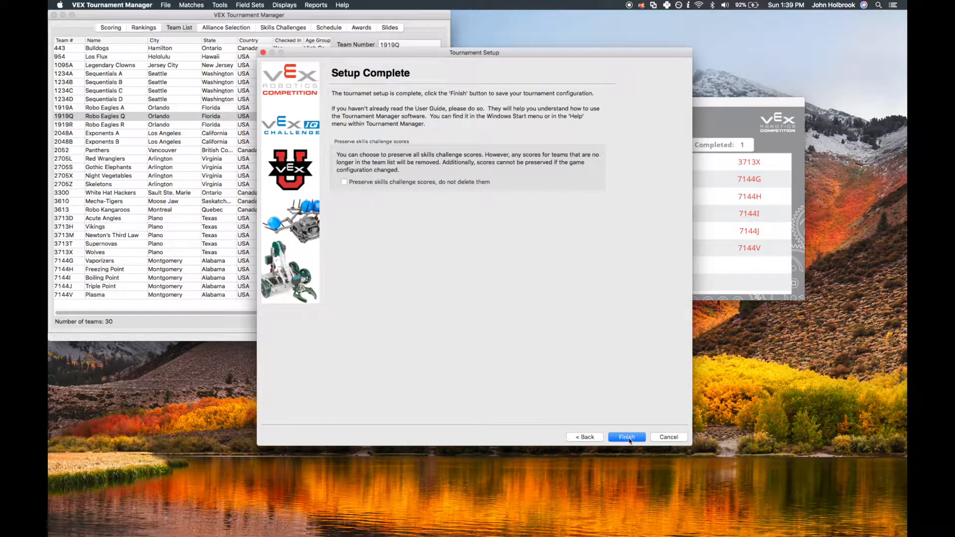
{"action": "left_click", "coordinate": [626, 437]}
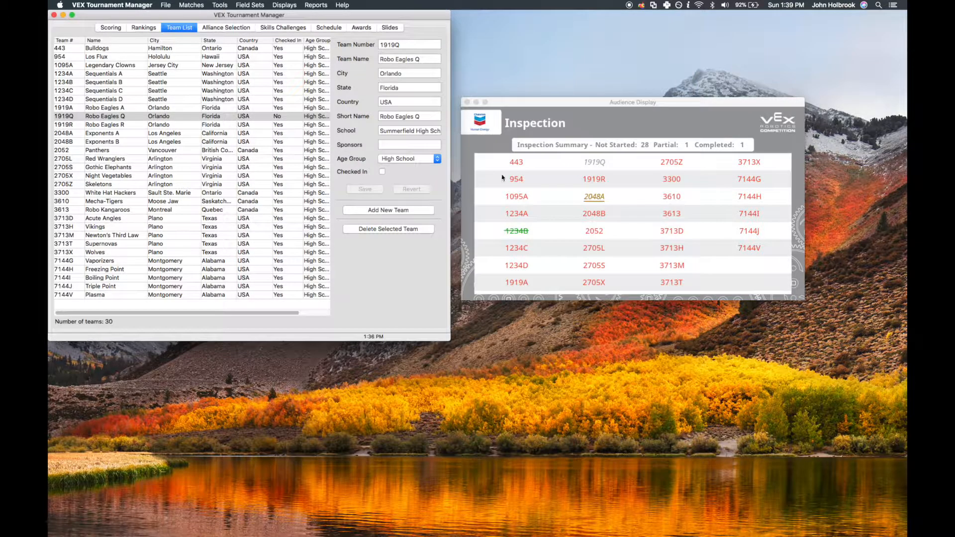
In Scoring, review Qual 1 in the Qualification folder, then collapse the folder
{"action": "left_click", "coordinate": [111, 28]}
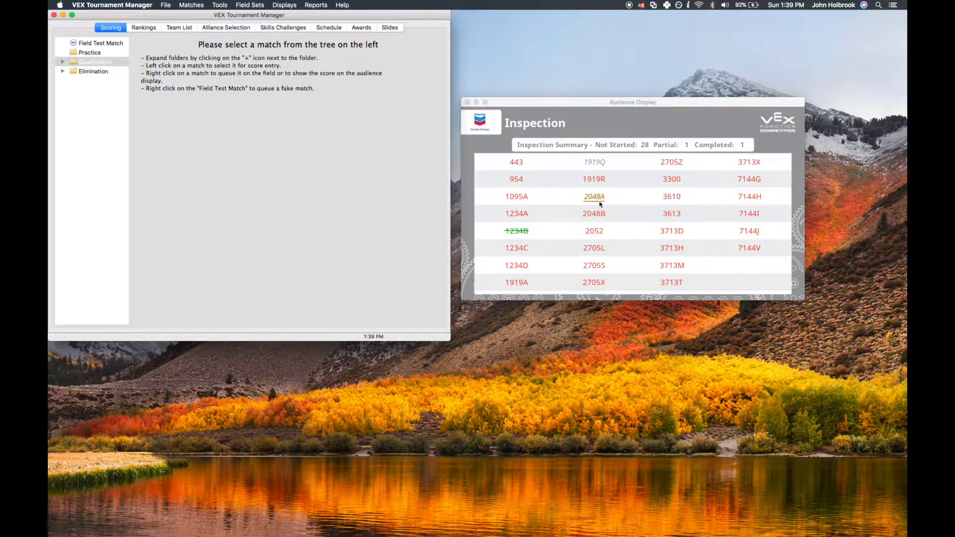
{"action": "mouse_move", "coordinate": [608, 173]}
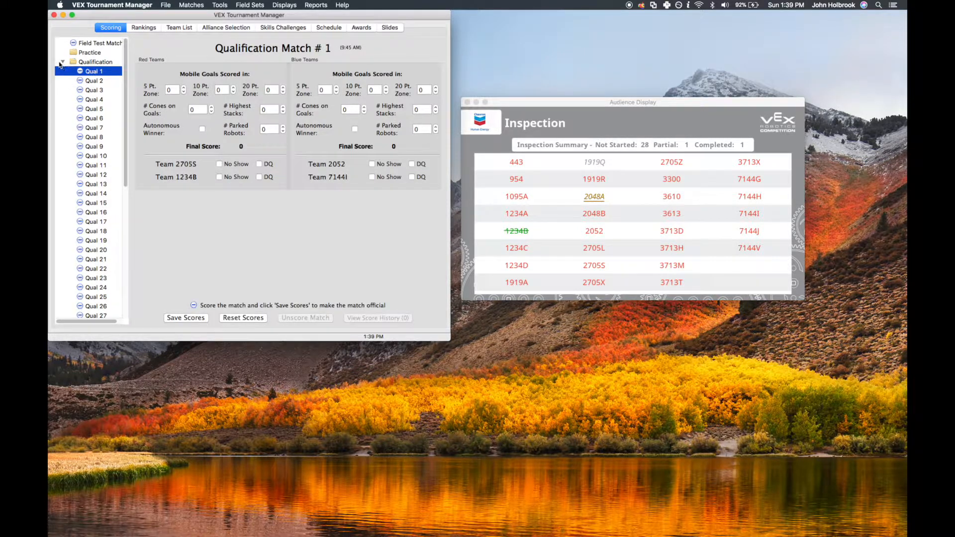
{"action": "left_click", "coordinate": [62, 62]}
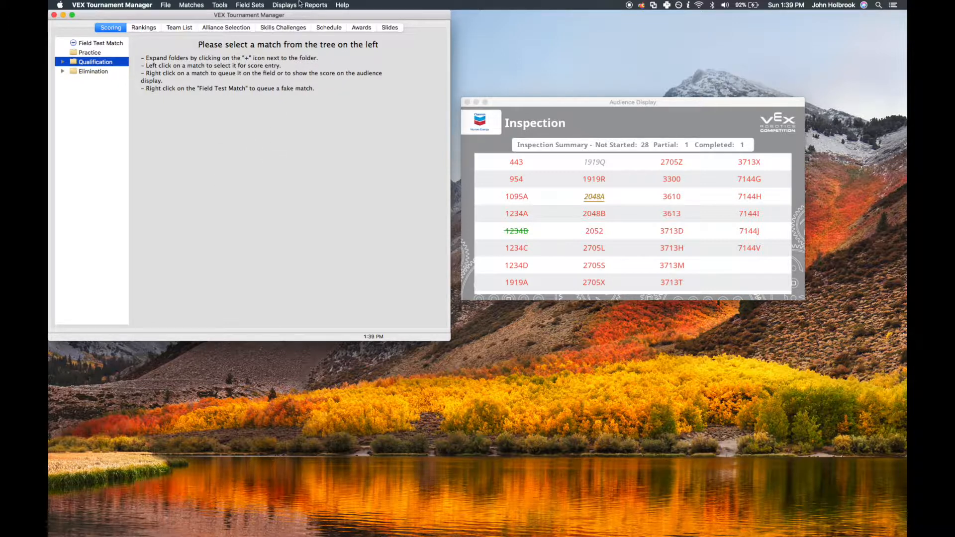
Generate the Qualification Match List by Match report and open it as a PDF in Preview
{"action": "left_click", "coordinate": [317, 5]}
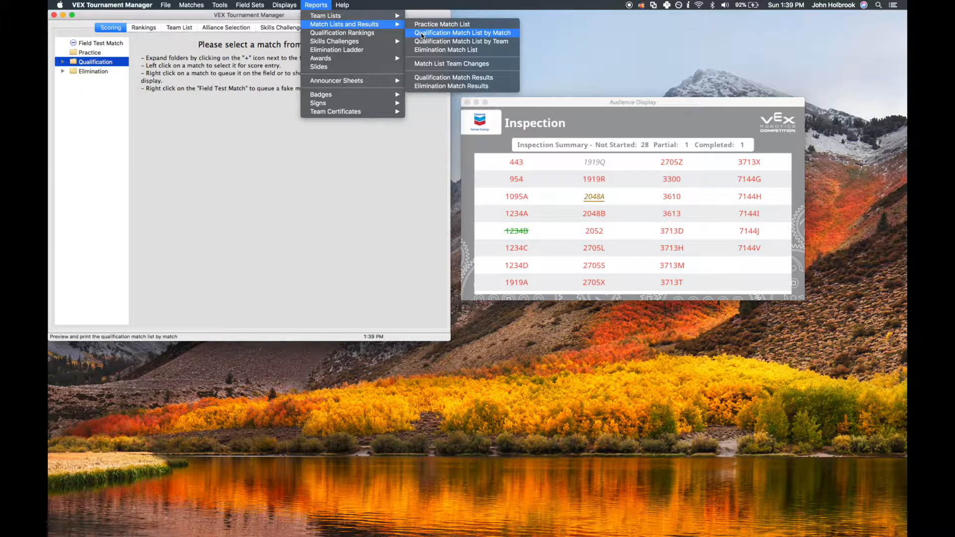
{"action": "left_click", "coordinate": [461, 33]}
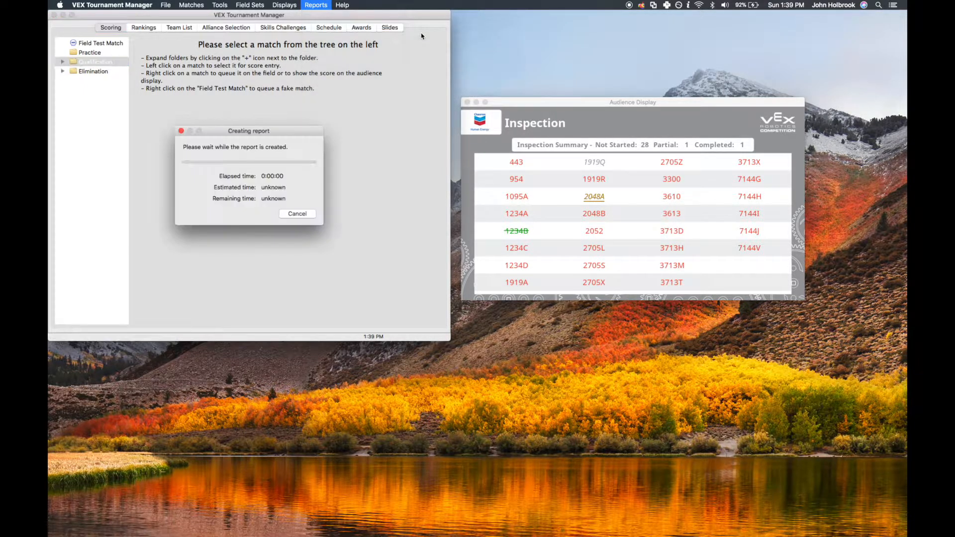
{"action": "left_click", "coordinate": [416, 203]}
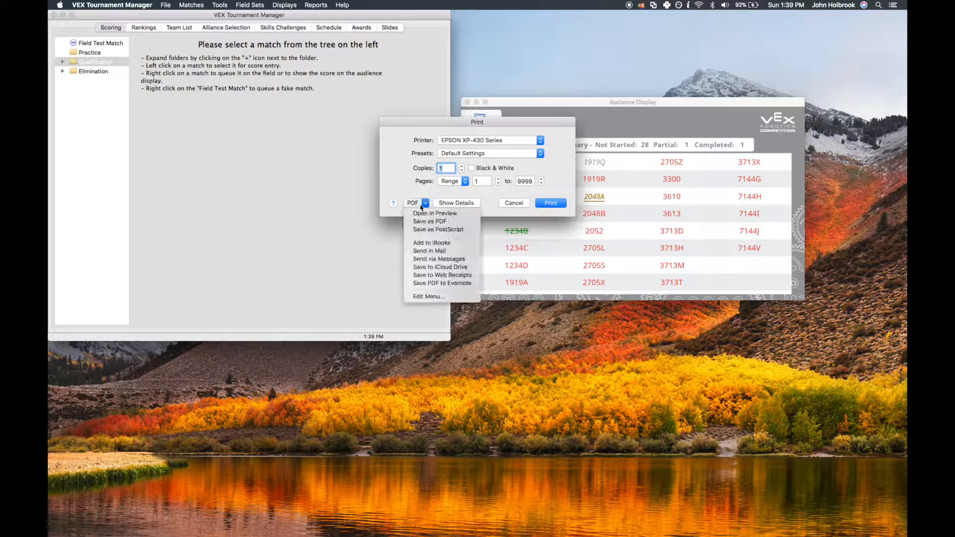
{"action": "left_click", "coordinate": [434, 213]}
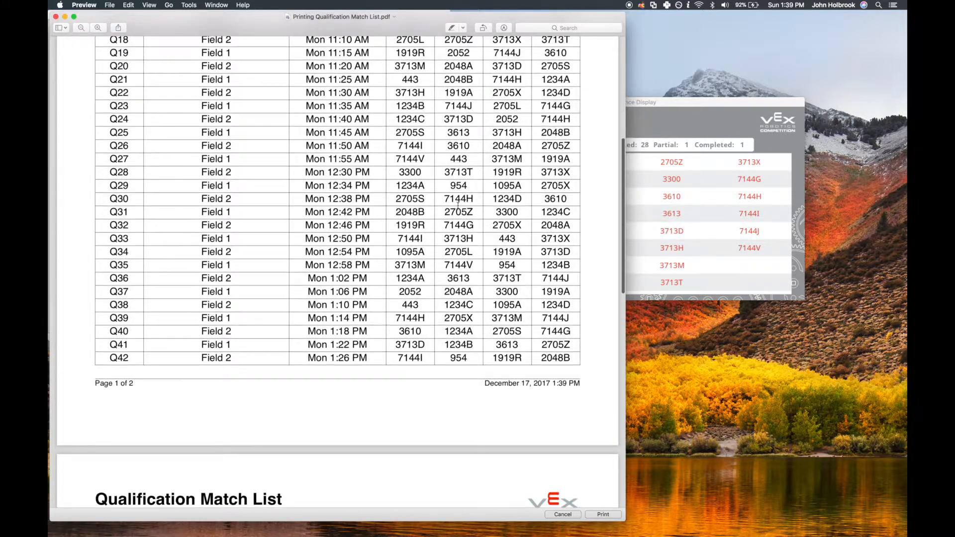
Scroll through both PDF pages from Q1 past Q43, then return to the inspection Audience Display
{"action": "scroll", "scroll_direction": "down", "scroll_amount": 3}
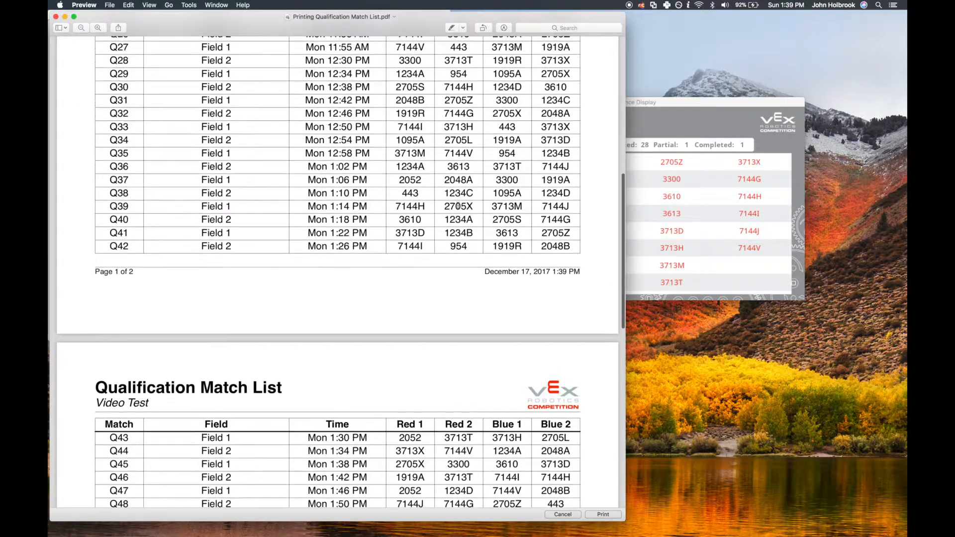
{"action": "scroll", "scroll_direction": "down", "scroll_amount": 3}
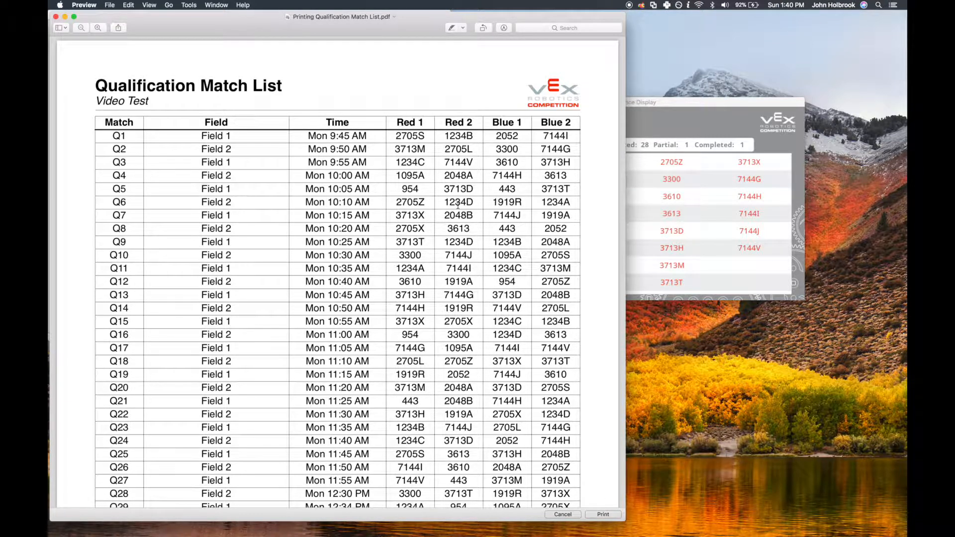
{"action": "left_click", "coordinate": [632, 101]}
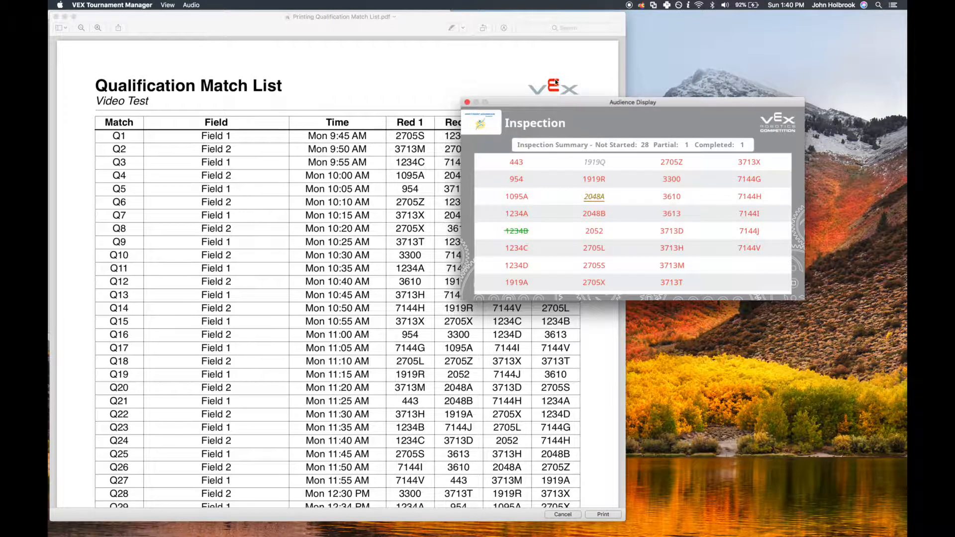